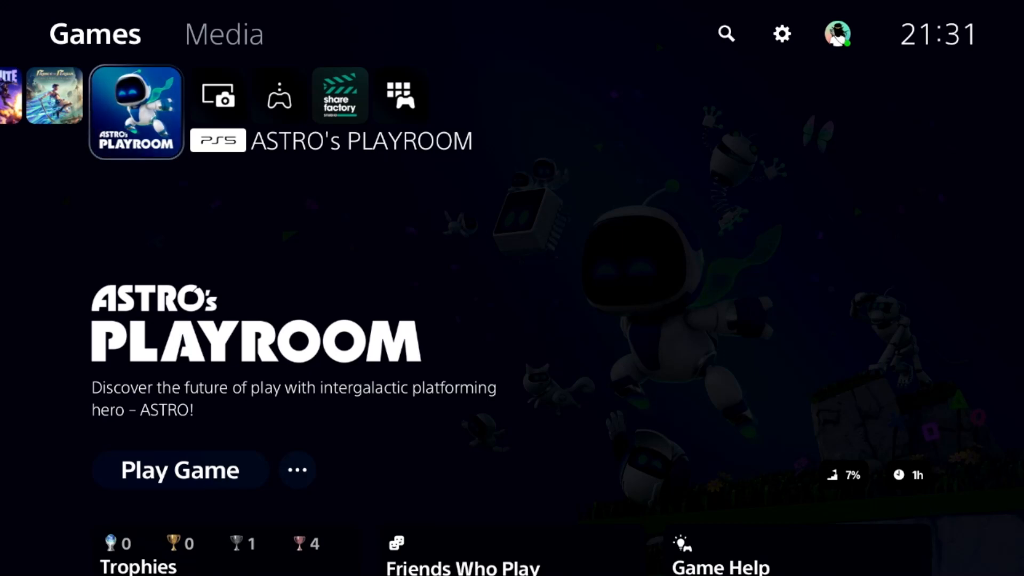
pyautogui.moveTo(836, 34)
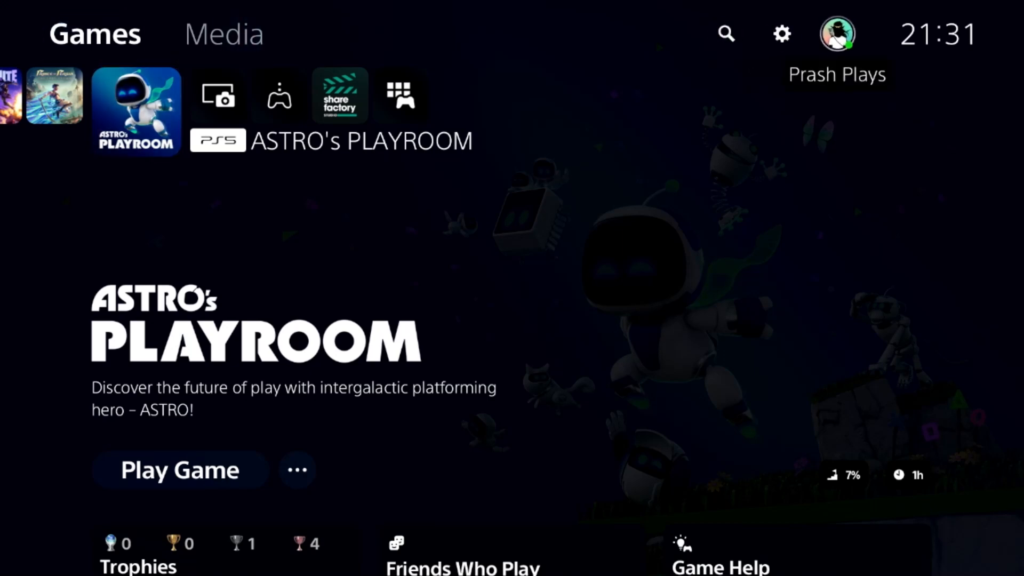
# - Open console Settings from the Astro's Playroom home screen via the gear icon
pyautogui.click(780, 33)
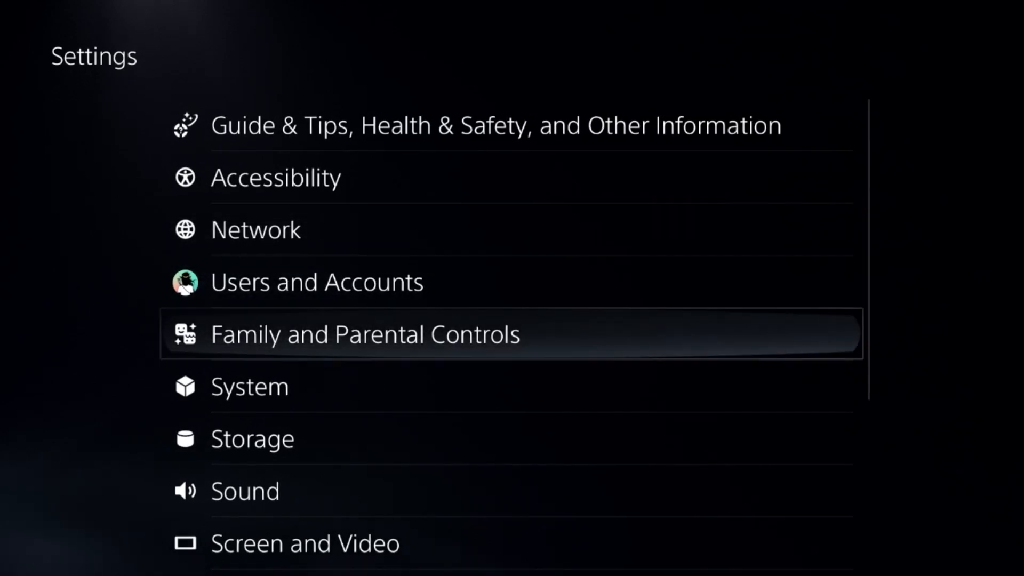
pyautogui.scroll(-3)
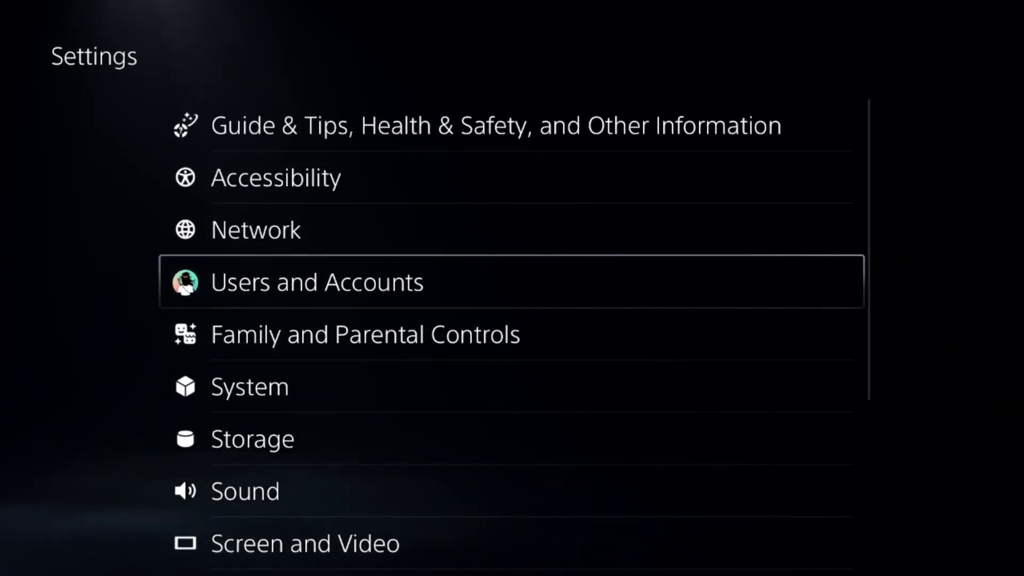
# - Restore the Fortnite and Roblox licenses under Users and Accounts, and confirm
pyautogui.click(316, 281)
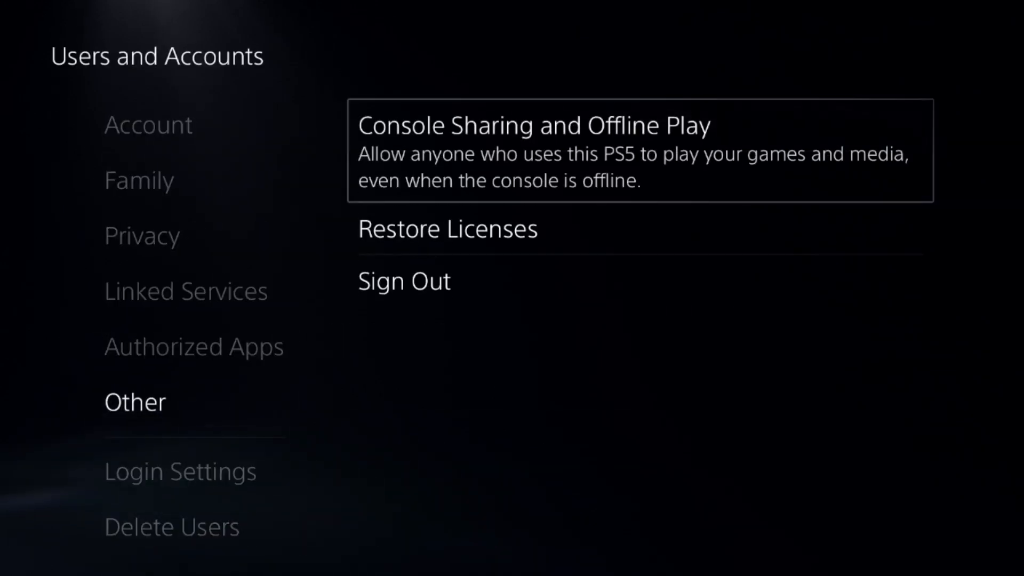
pyautogui.click(447, 229)
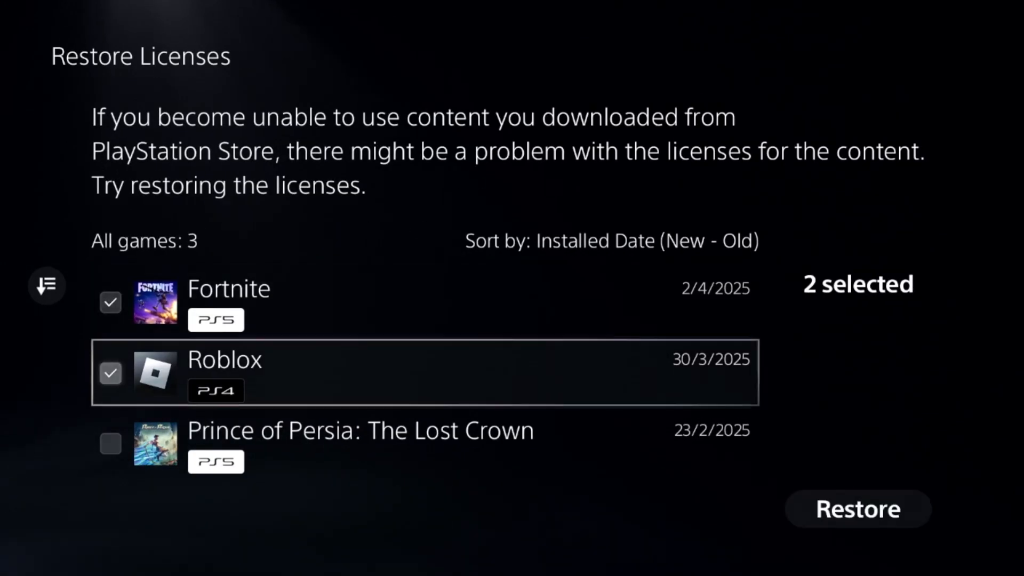
pyautogui.click(857, 509)
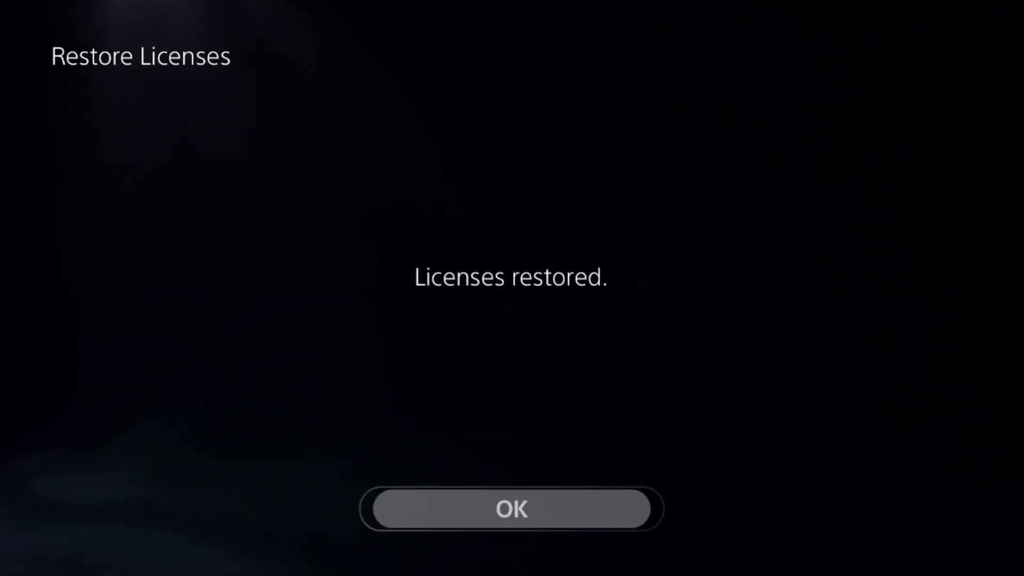
pyautogui.click(511, 509)
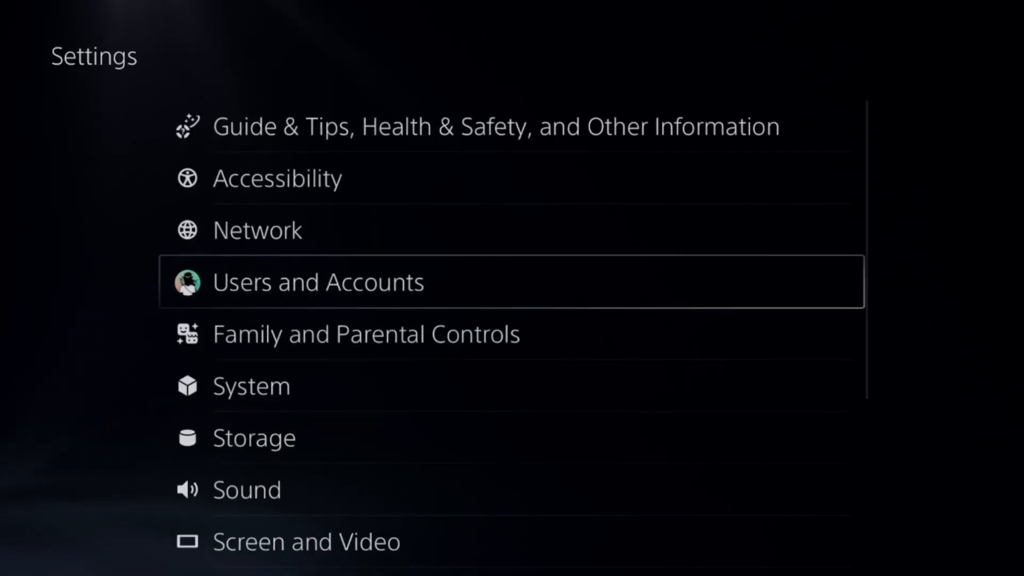
# - Run the Sound > Microphone level test, then exit back to the sound categories
pyautogui.click(246, 489)
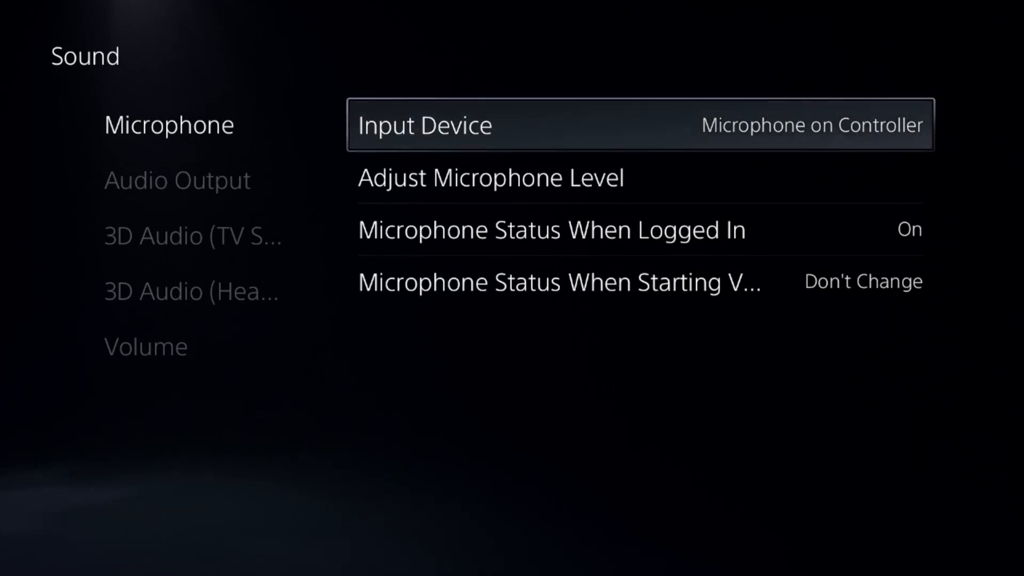
pyautogui.click(489, 177)
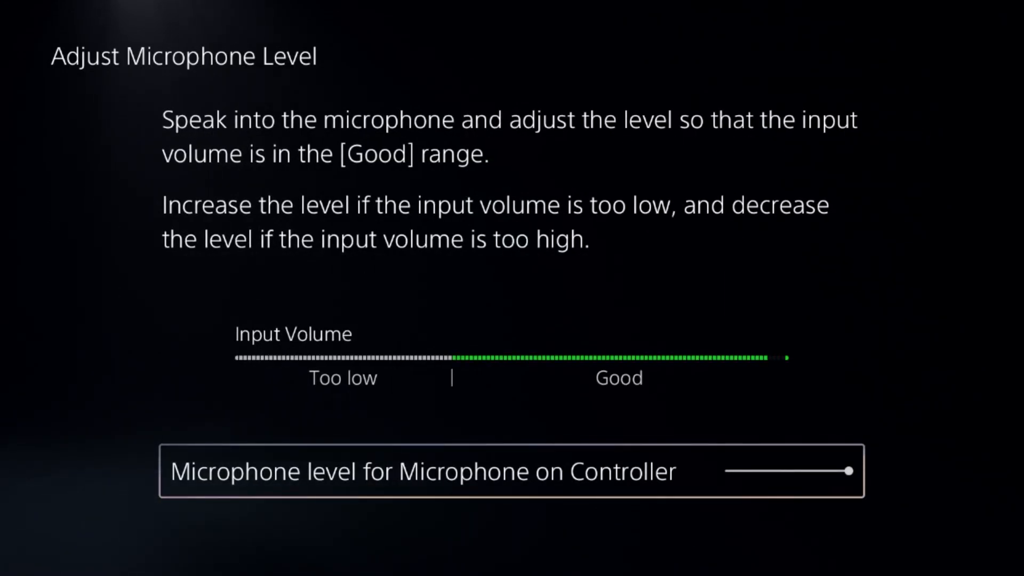
pyautogui.press('Escape')
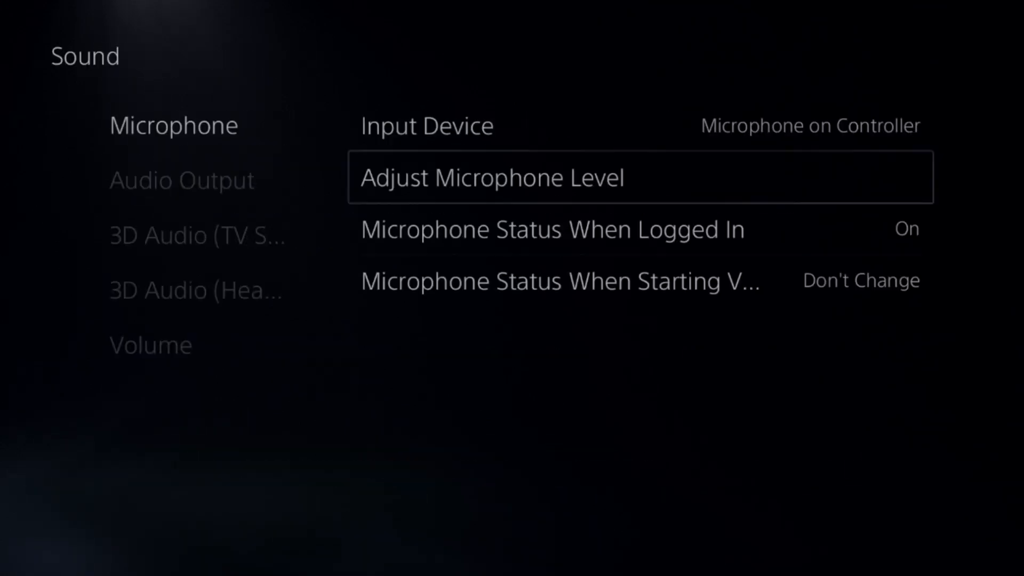
pyautogui.press('Down')
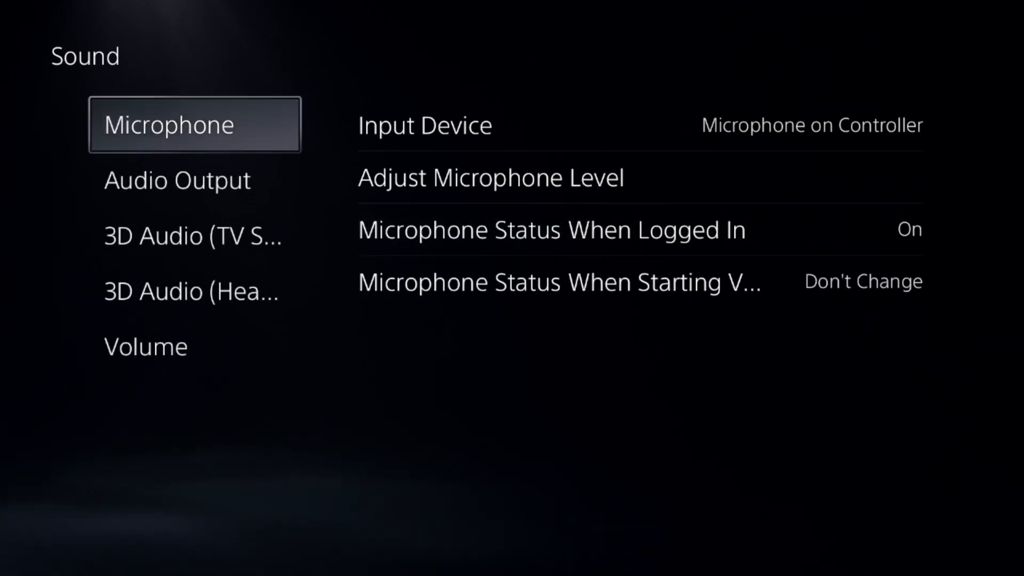
# - Check that Audio Output uses HDMI Device (TV), then leave Settings
pyautogui.click(177, 181)
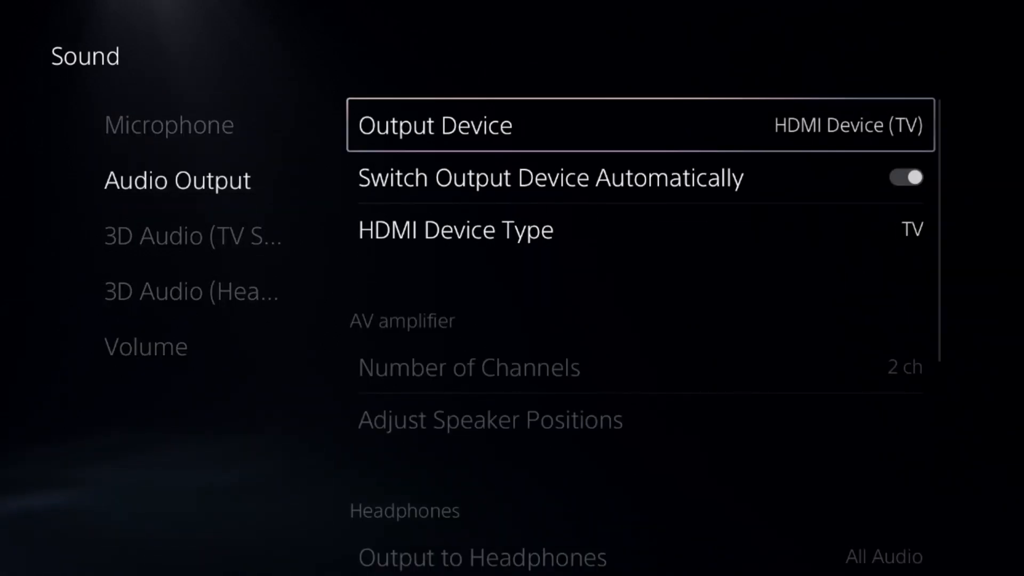
pyautogui.press('down')
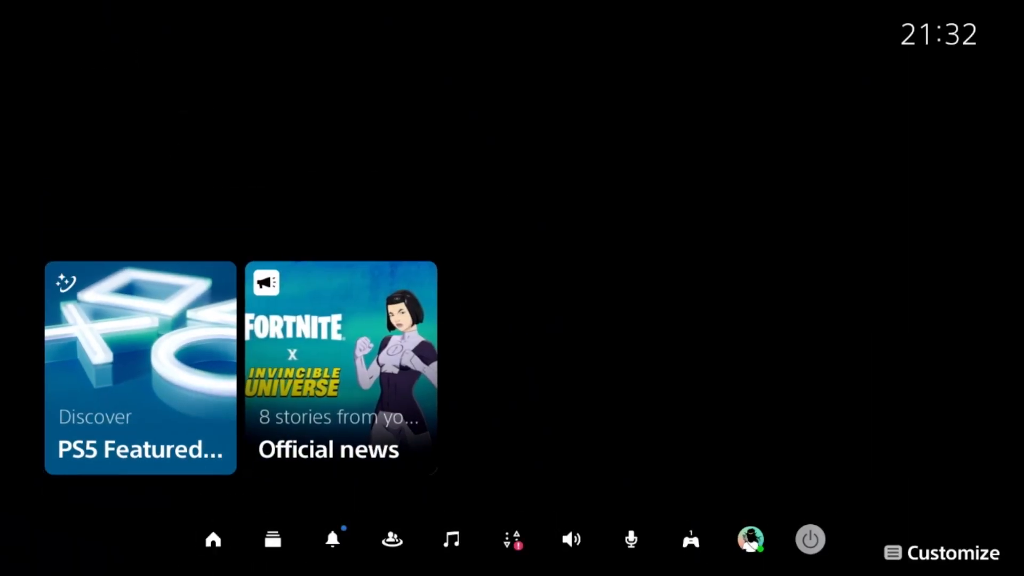
pyautogui.moveTo(392, 539)
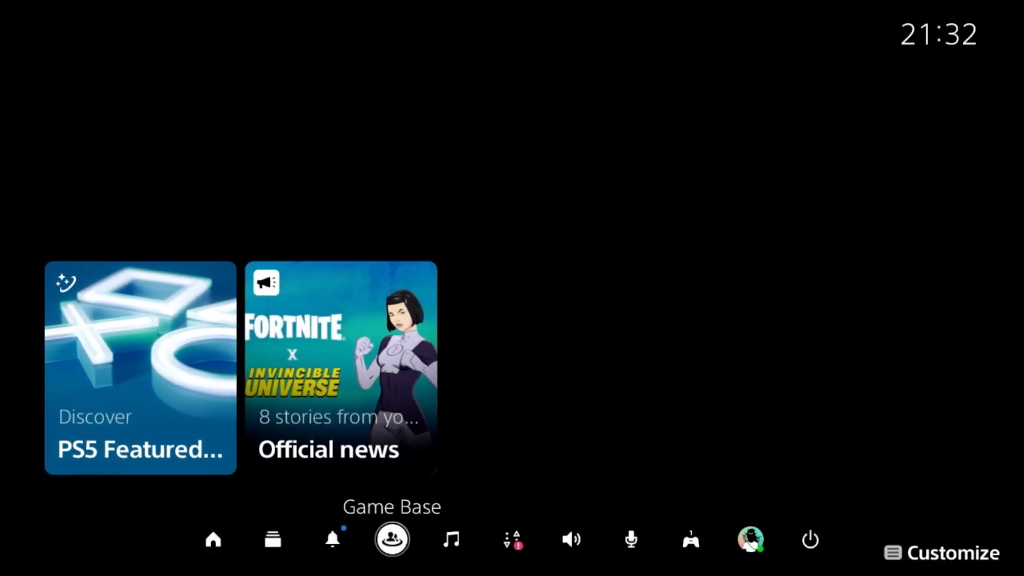
# - Review Game Base Voice Chat Settings, including the Share Your Voice option
pyautogui.click(391, 539)
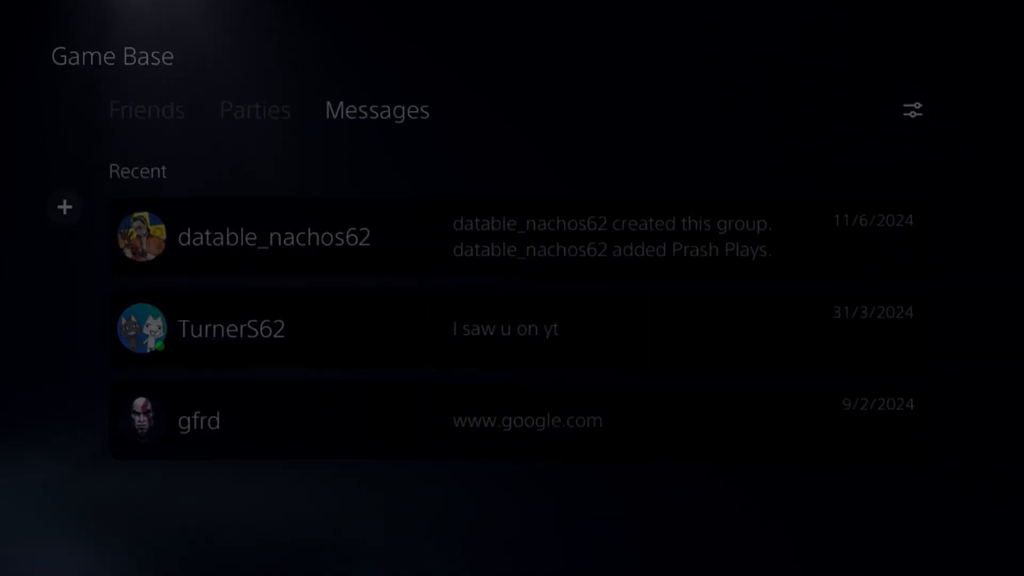
pyautogui.click(909, 109)
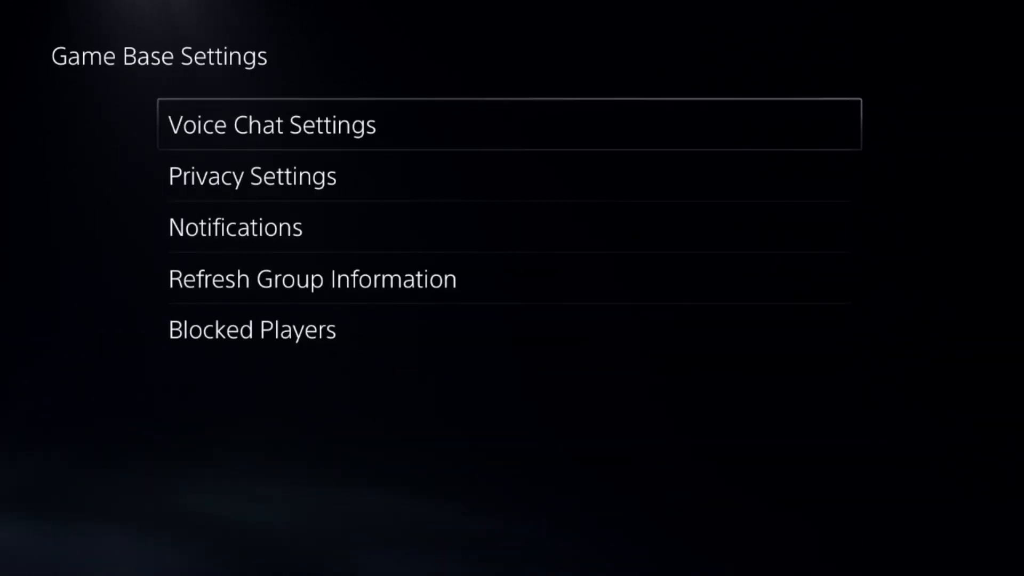
pyautogui.click(271, 124)
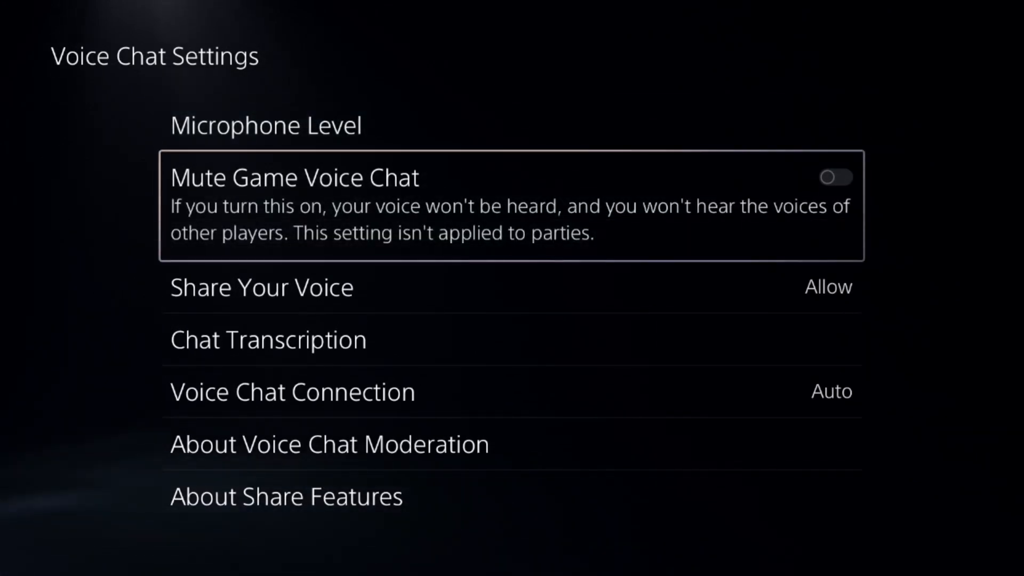
pyautogui.press('down')
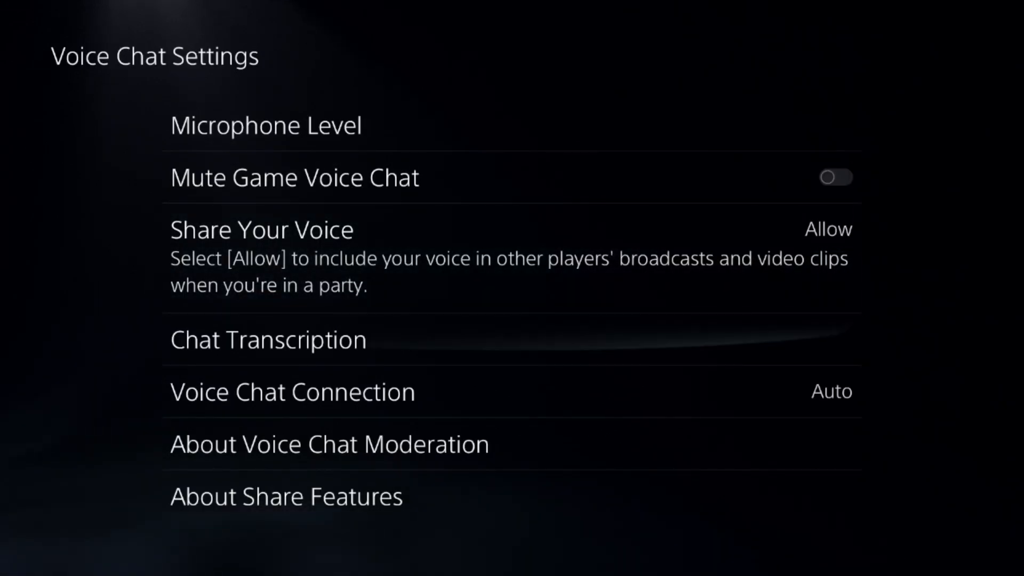
# - Check the microphone and sound quick settings cards in Control Center
pyautogui.click(292, 392)
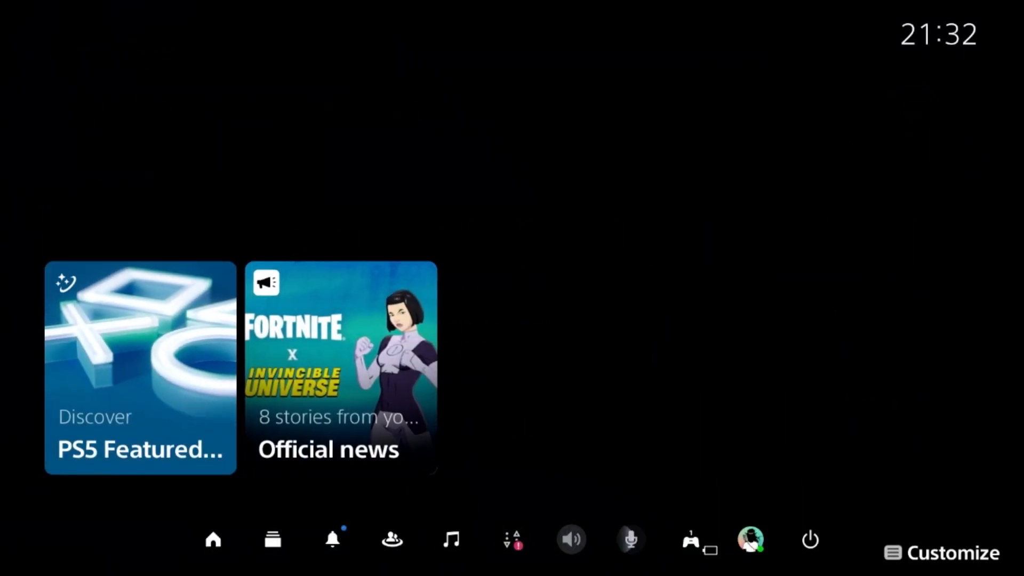
pyautogui.click(629, 539)
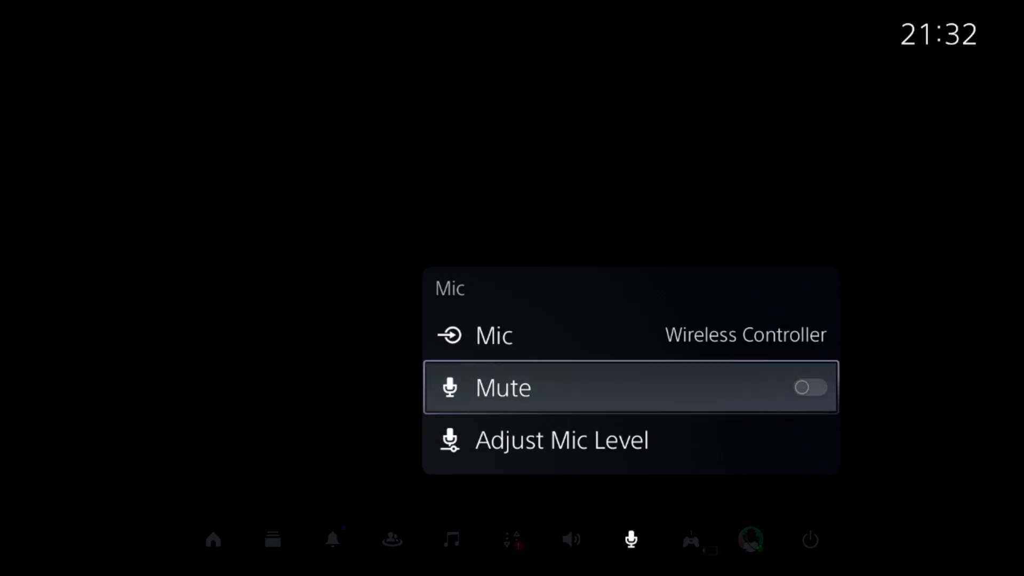
pyautogui.click(570, 539)
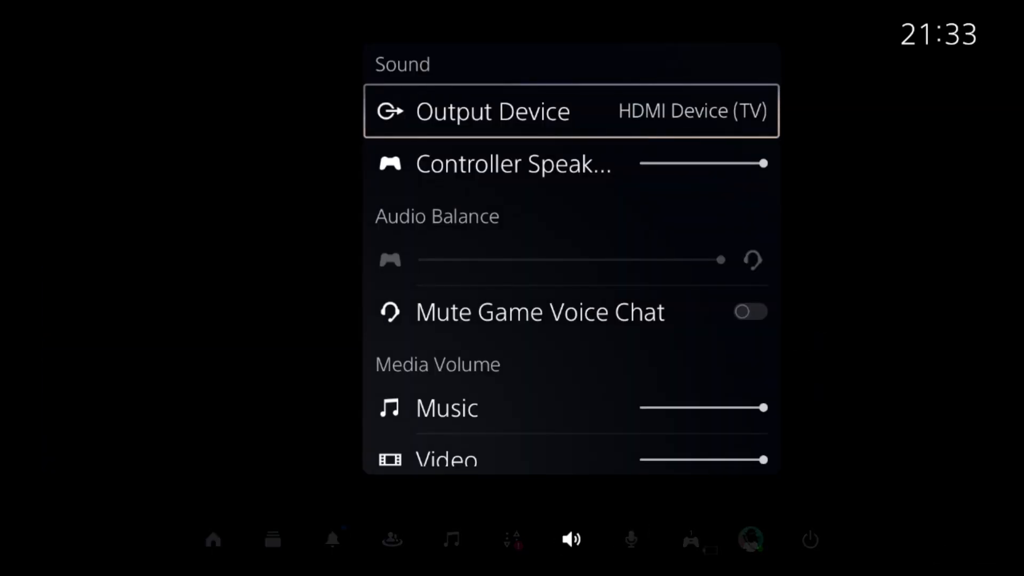
# - Check controller speaker volume and audio balance, then open Power to restart the PS5
pyautogui.press('Down')
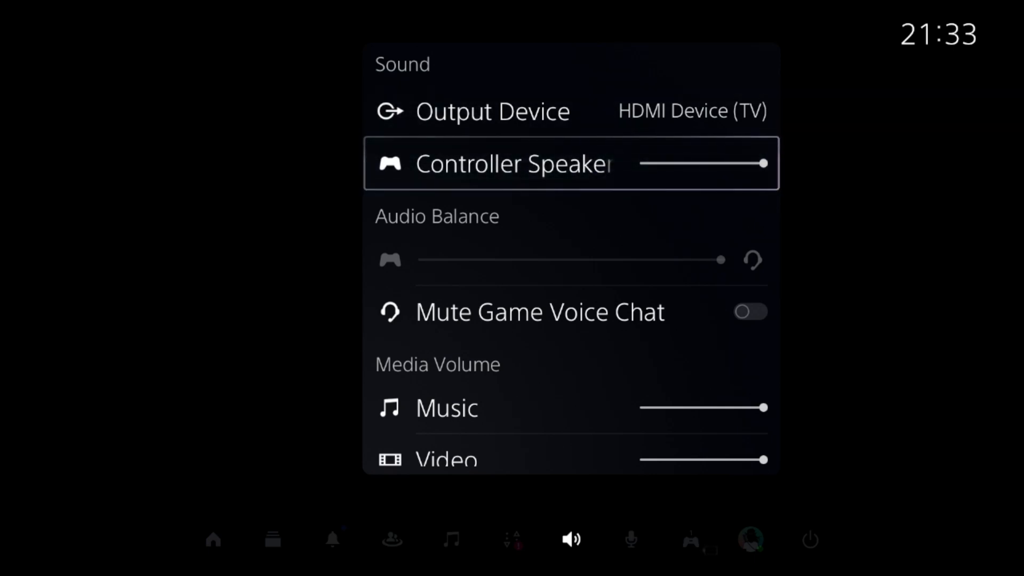
pyautogui.press('Down')
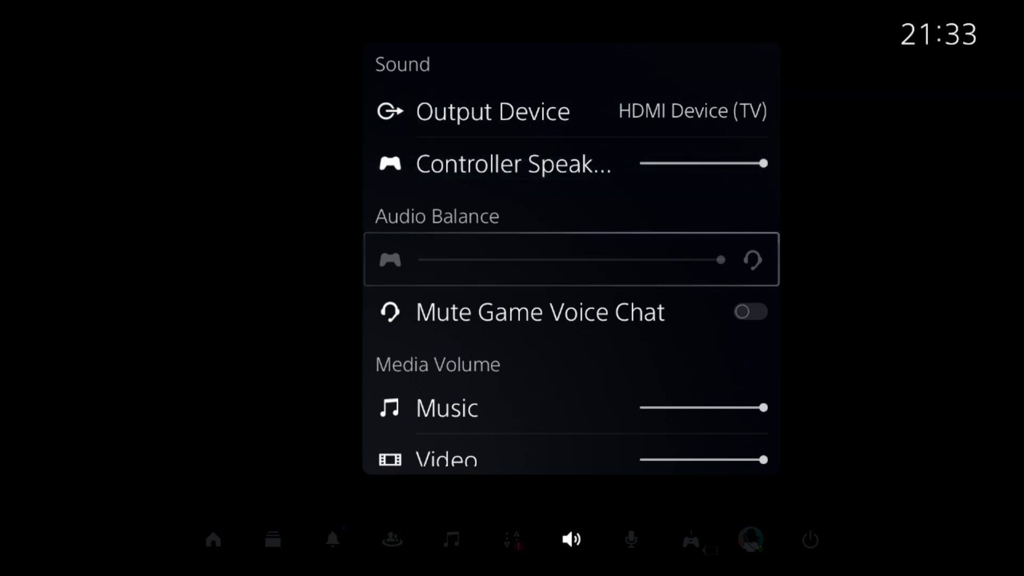
pyautogui.scroll(-3)
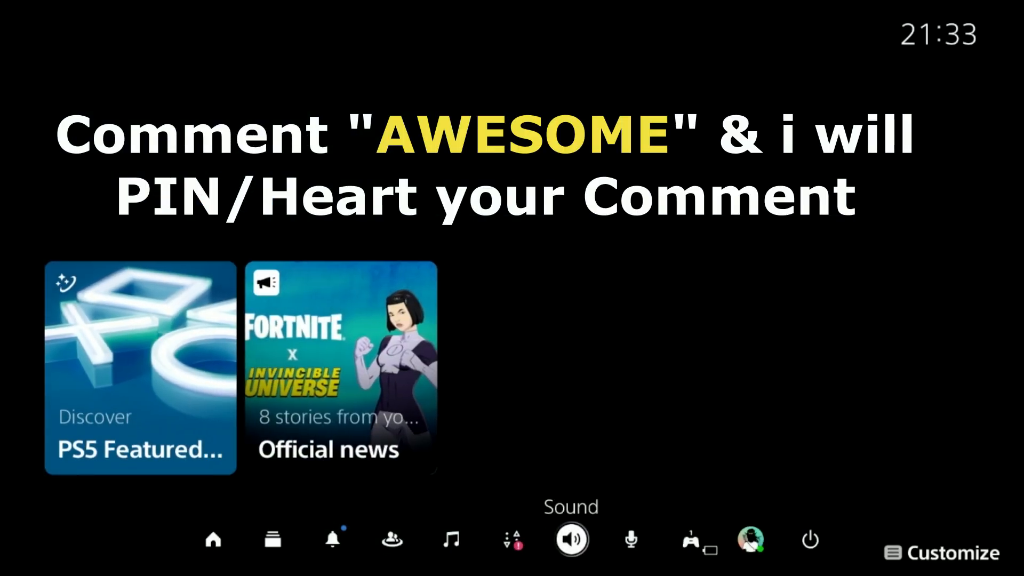
pyautogui.click(809, 539)
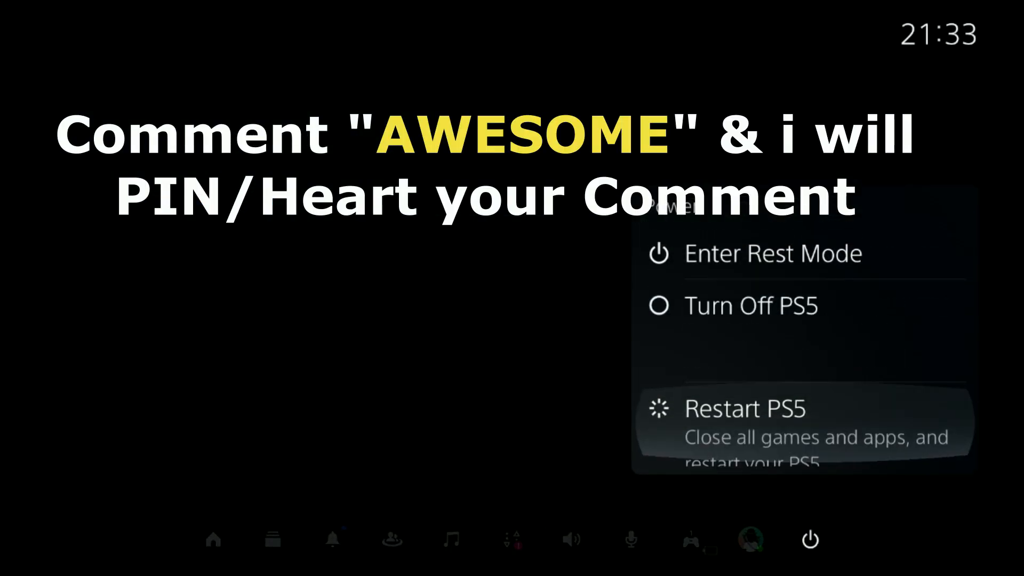